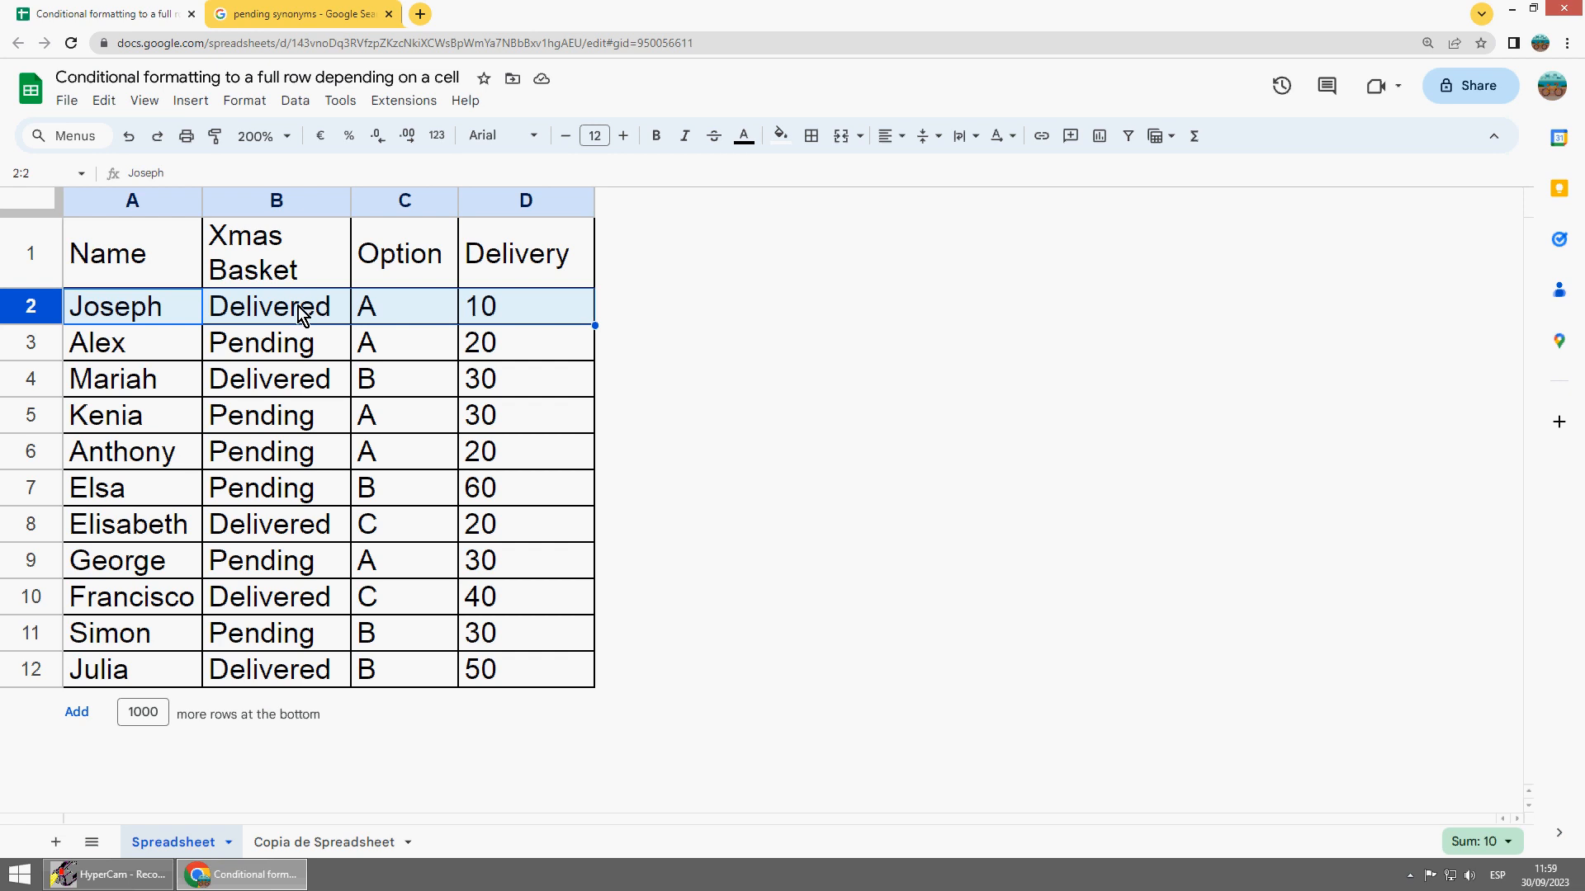
pyautogui.moveTo(76, 323)
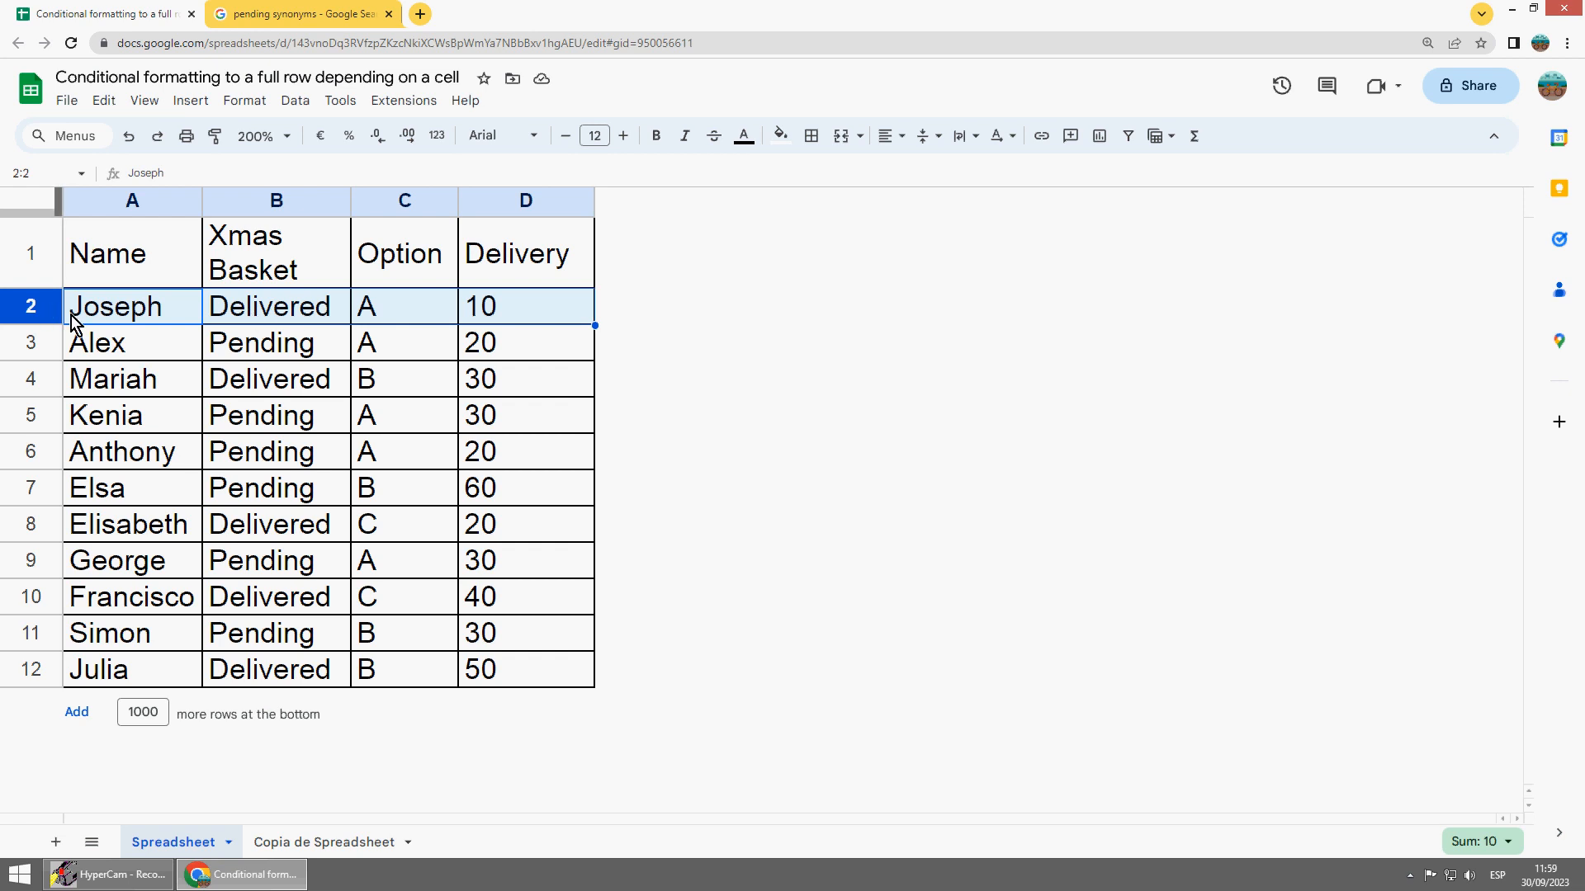
# - With Joseph's row A2:D2 selected, open the Format menu
pyautogui.click(244, 100)
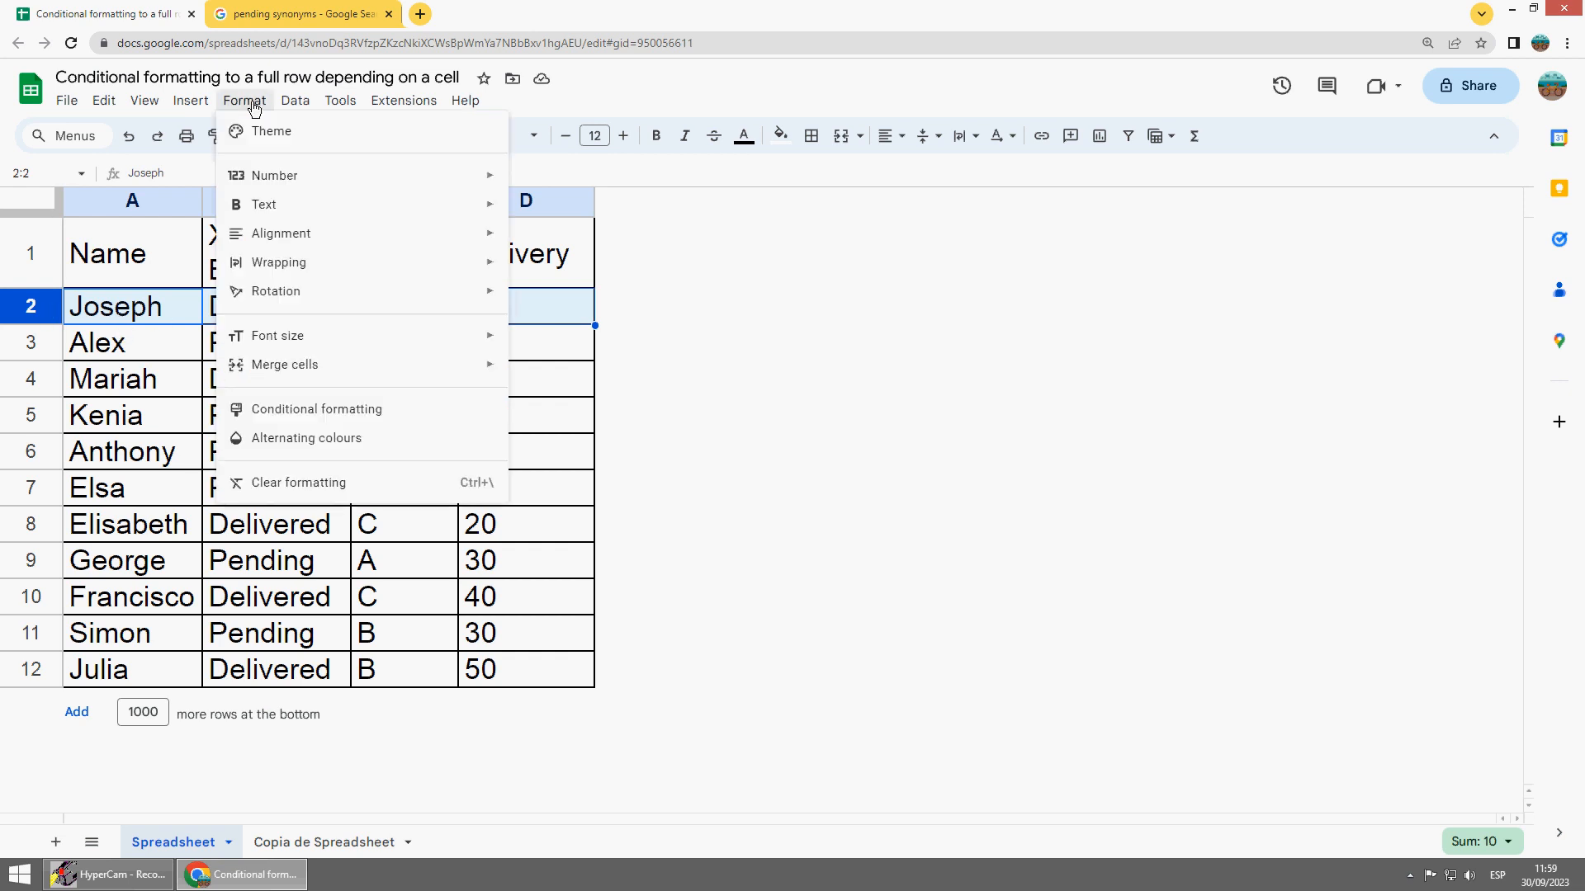
pyautogui.moveTo(316, 408)
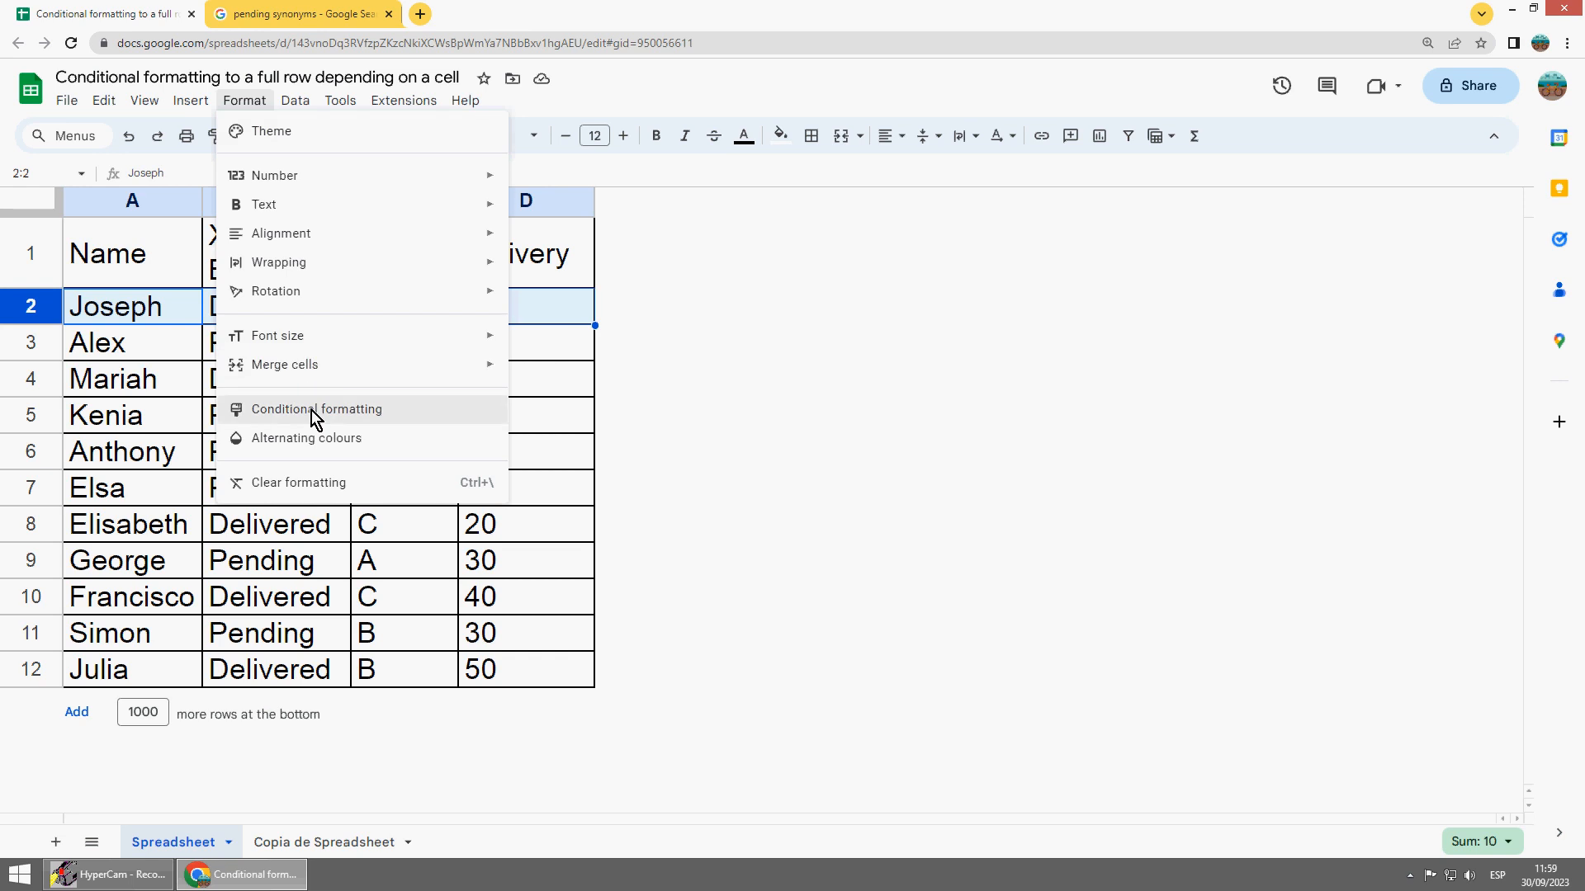
# - Start a conditional formatting rule on A2:D2 using the 'Custom formula is' condition
pyautogui.click(316, 408)
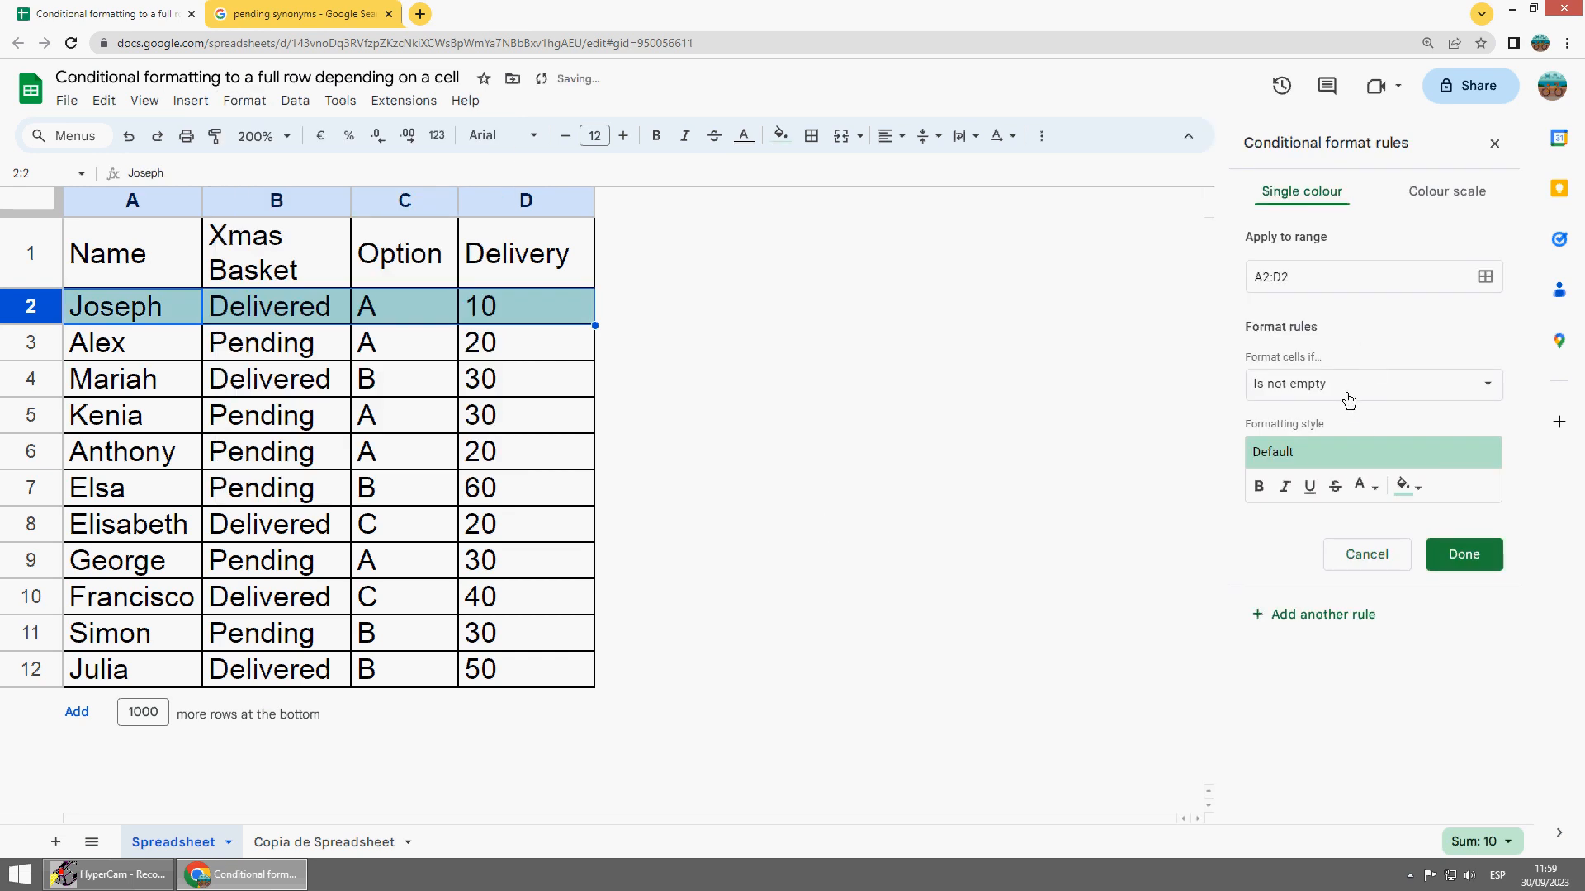
pyautogui.click(1372, 383)
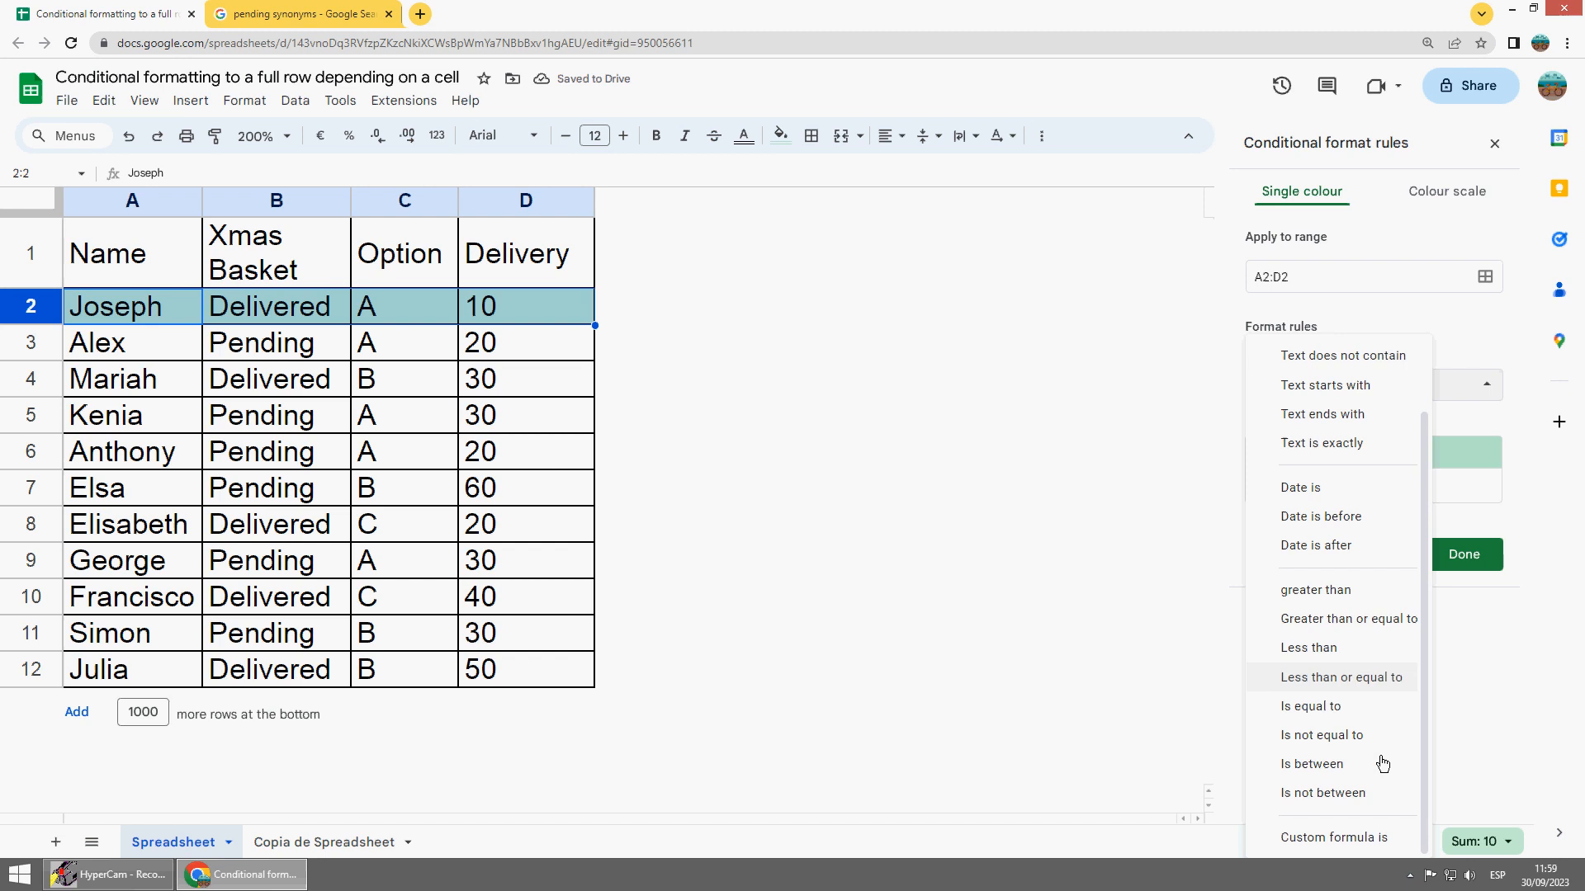
pyautogui.click(1333, 837)
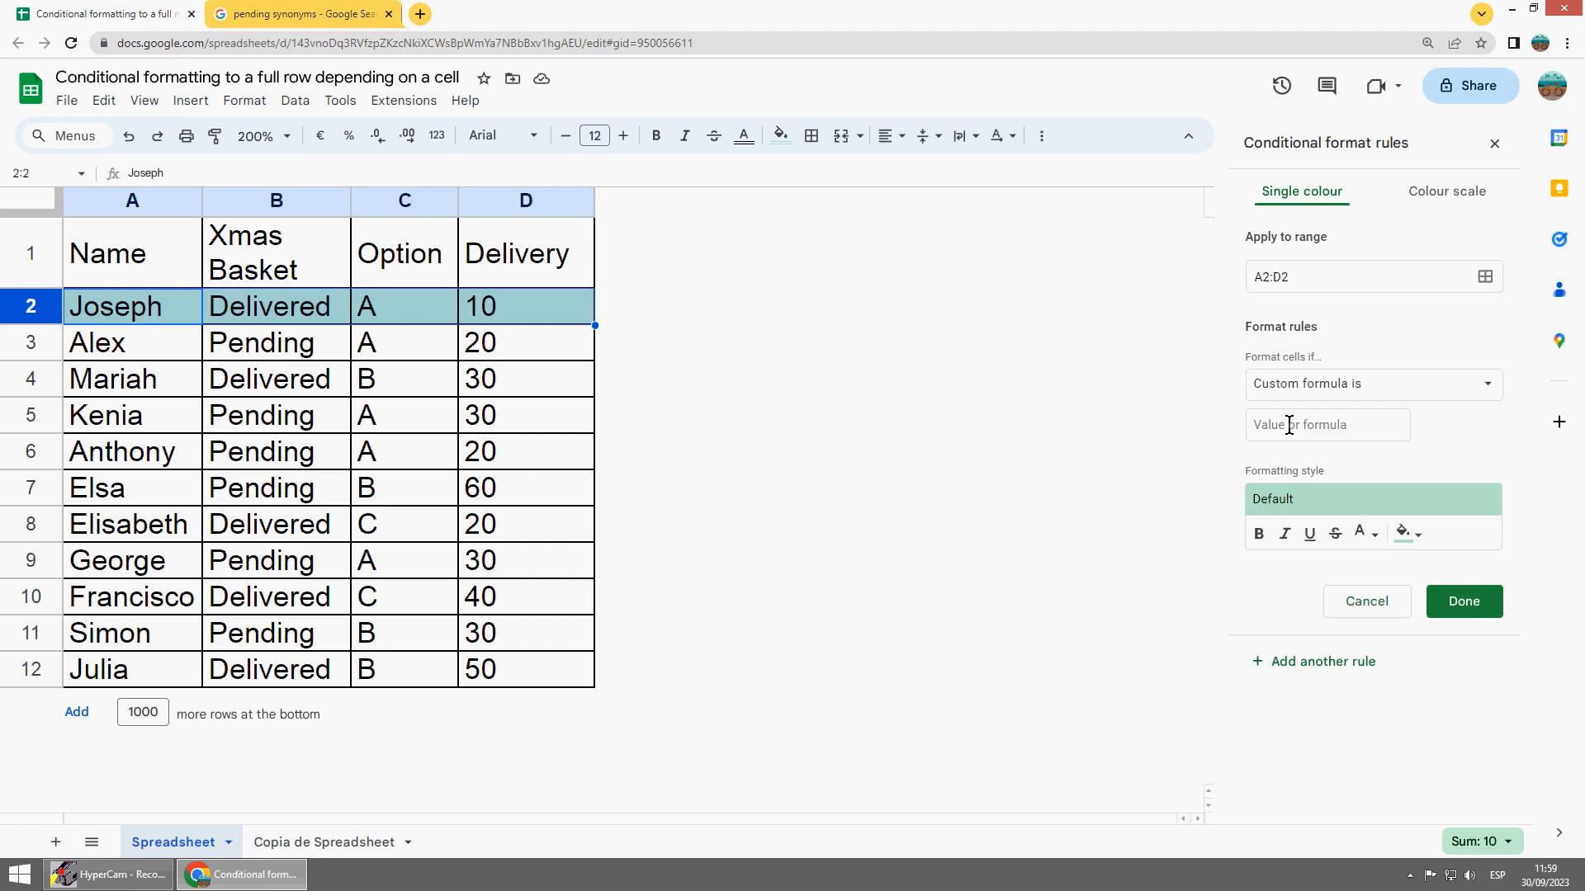
pyautogui.click(1327, 424)
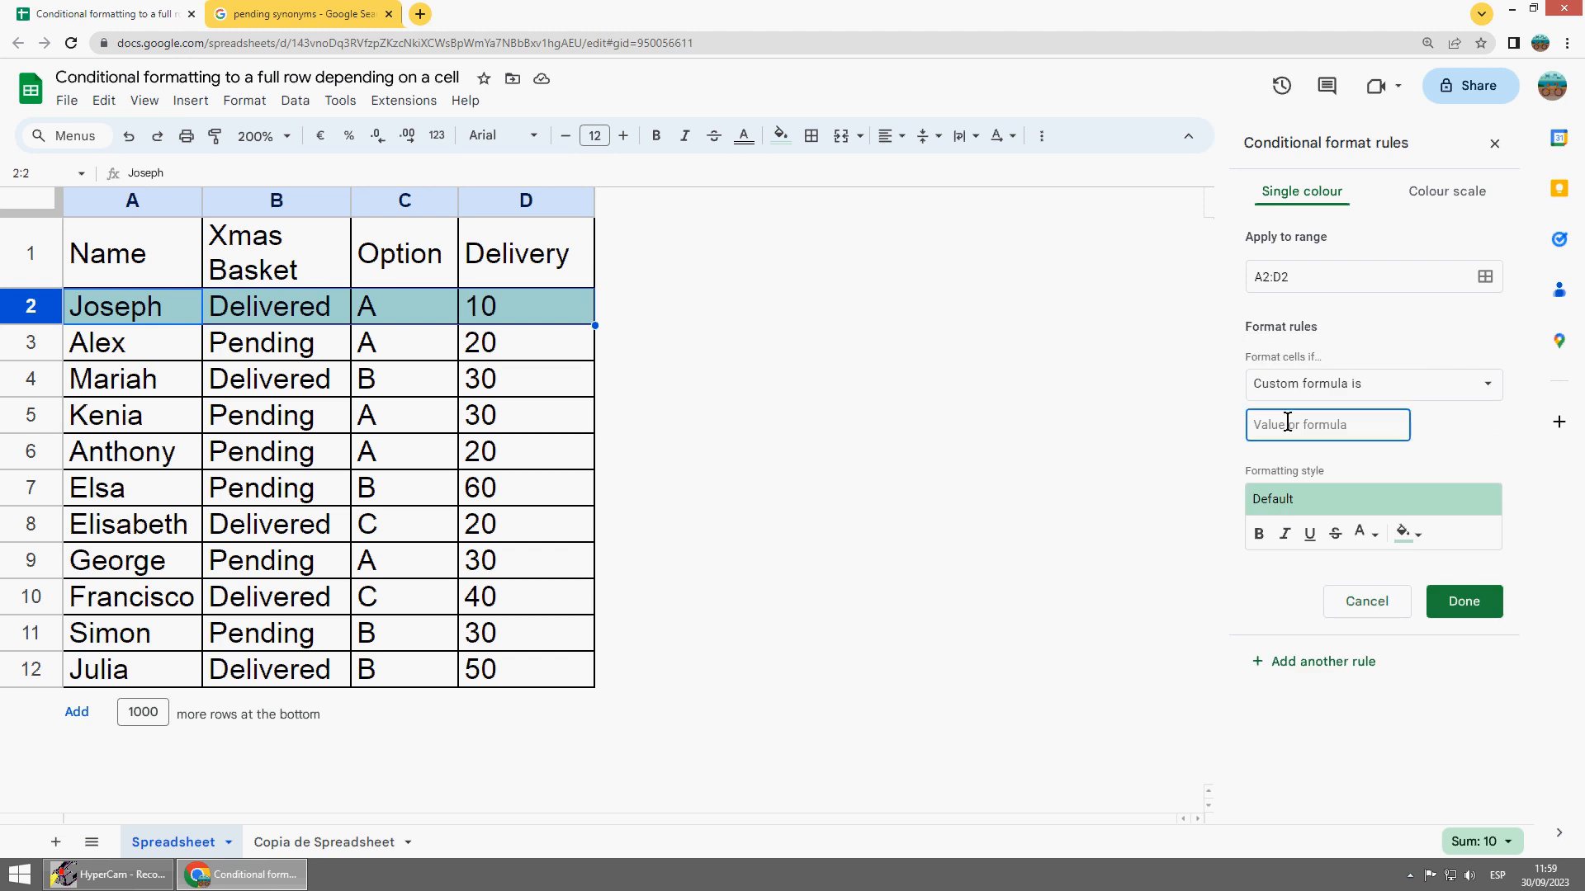
# - Enter the custom formula =$B2="Delivered" as the rule's condition
pyautogui.write('=')
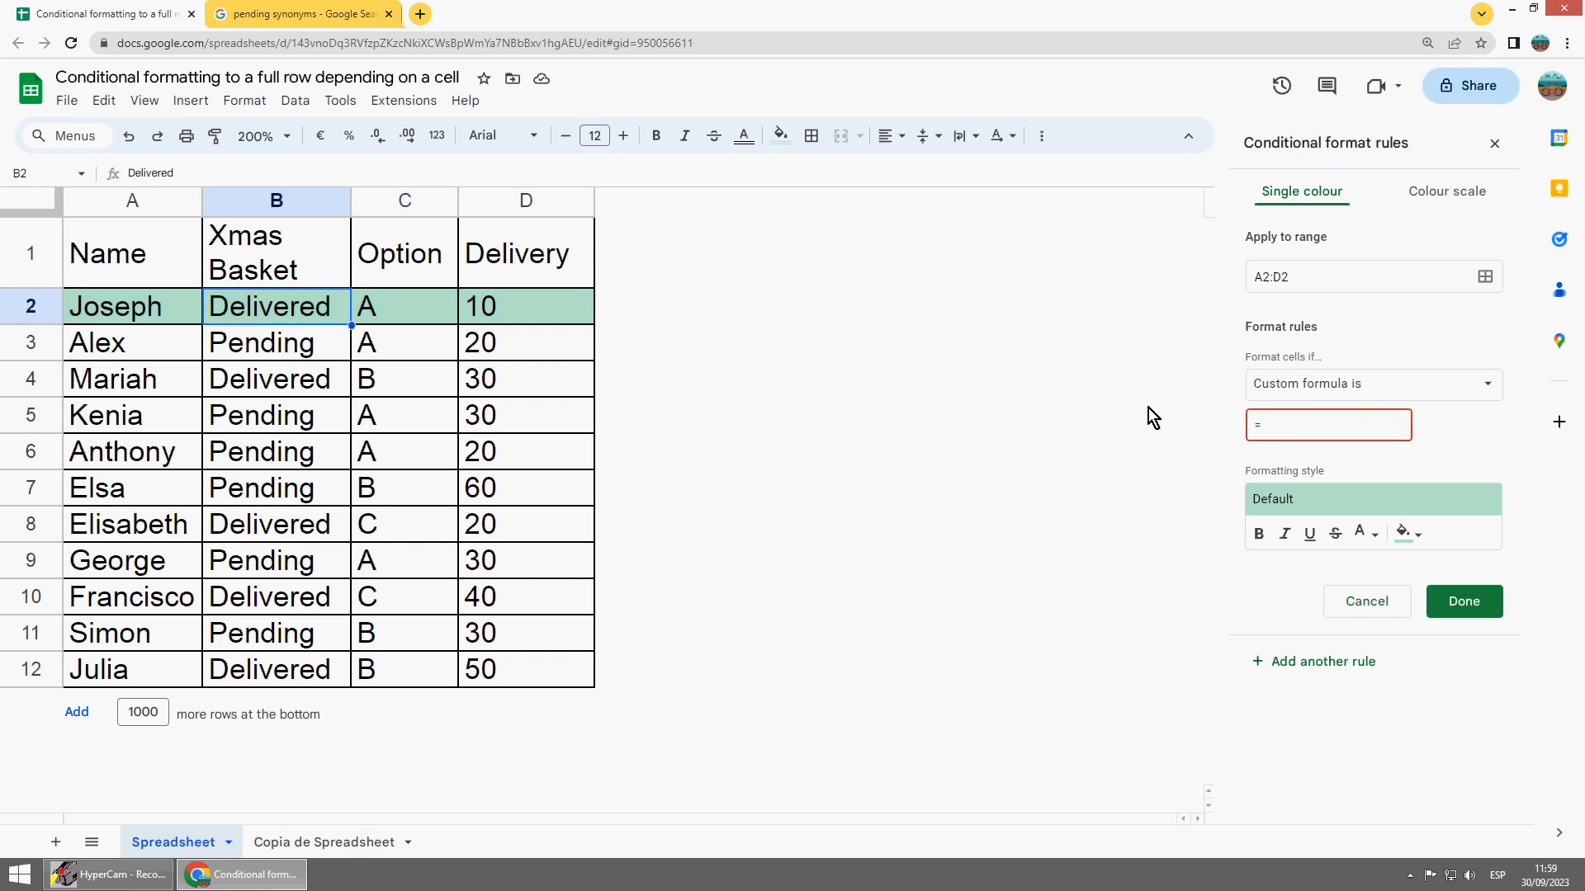
pyautogui.click(1328, 424)
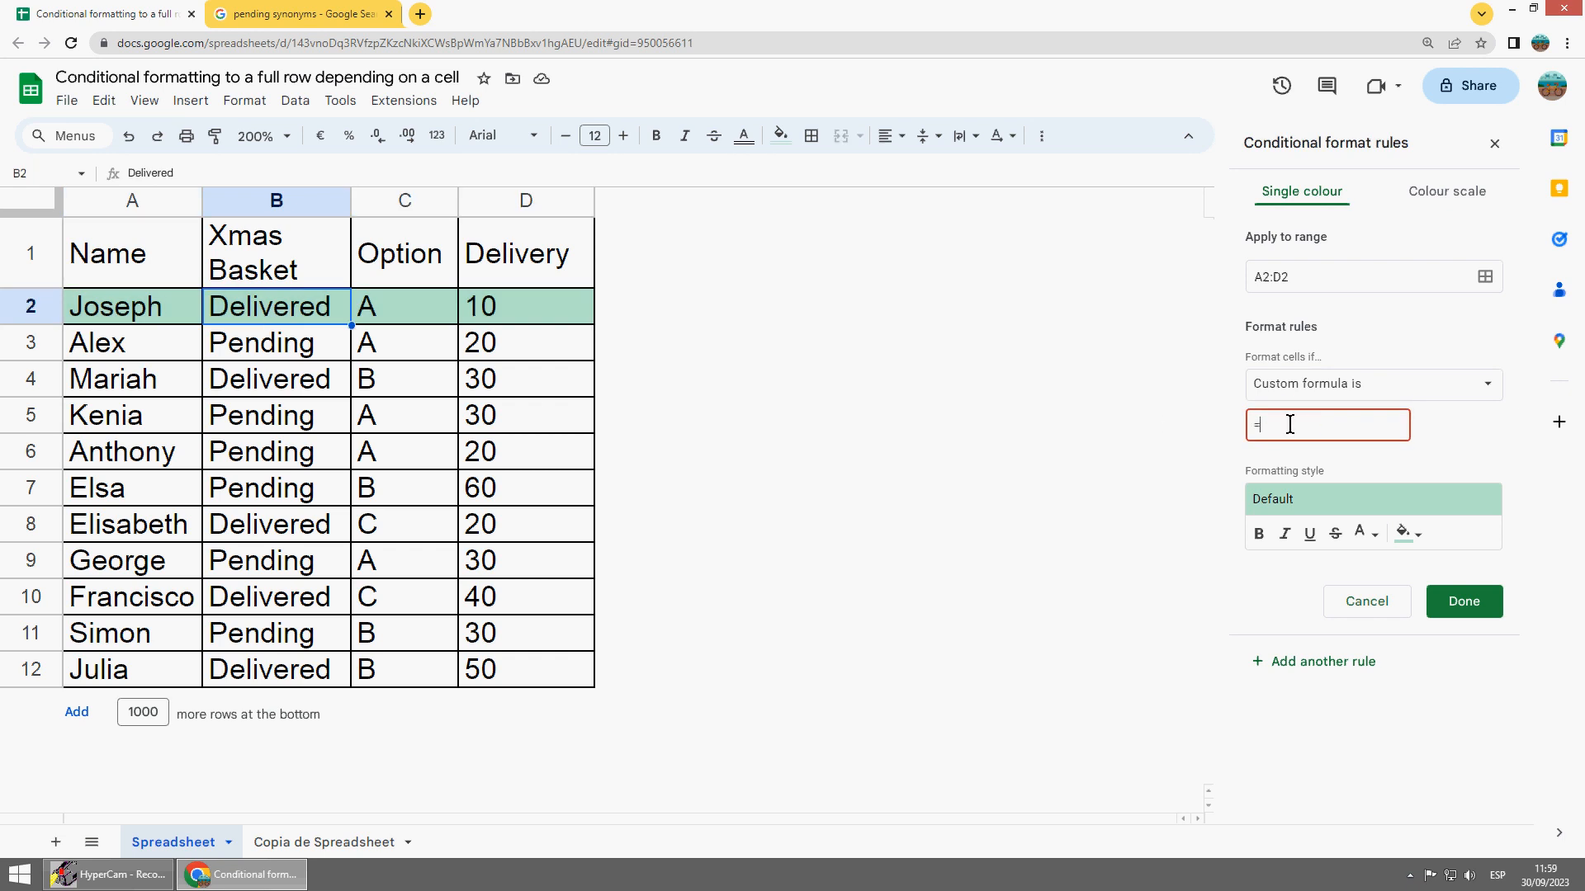
pyautogui.write('$')
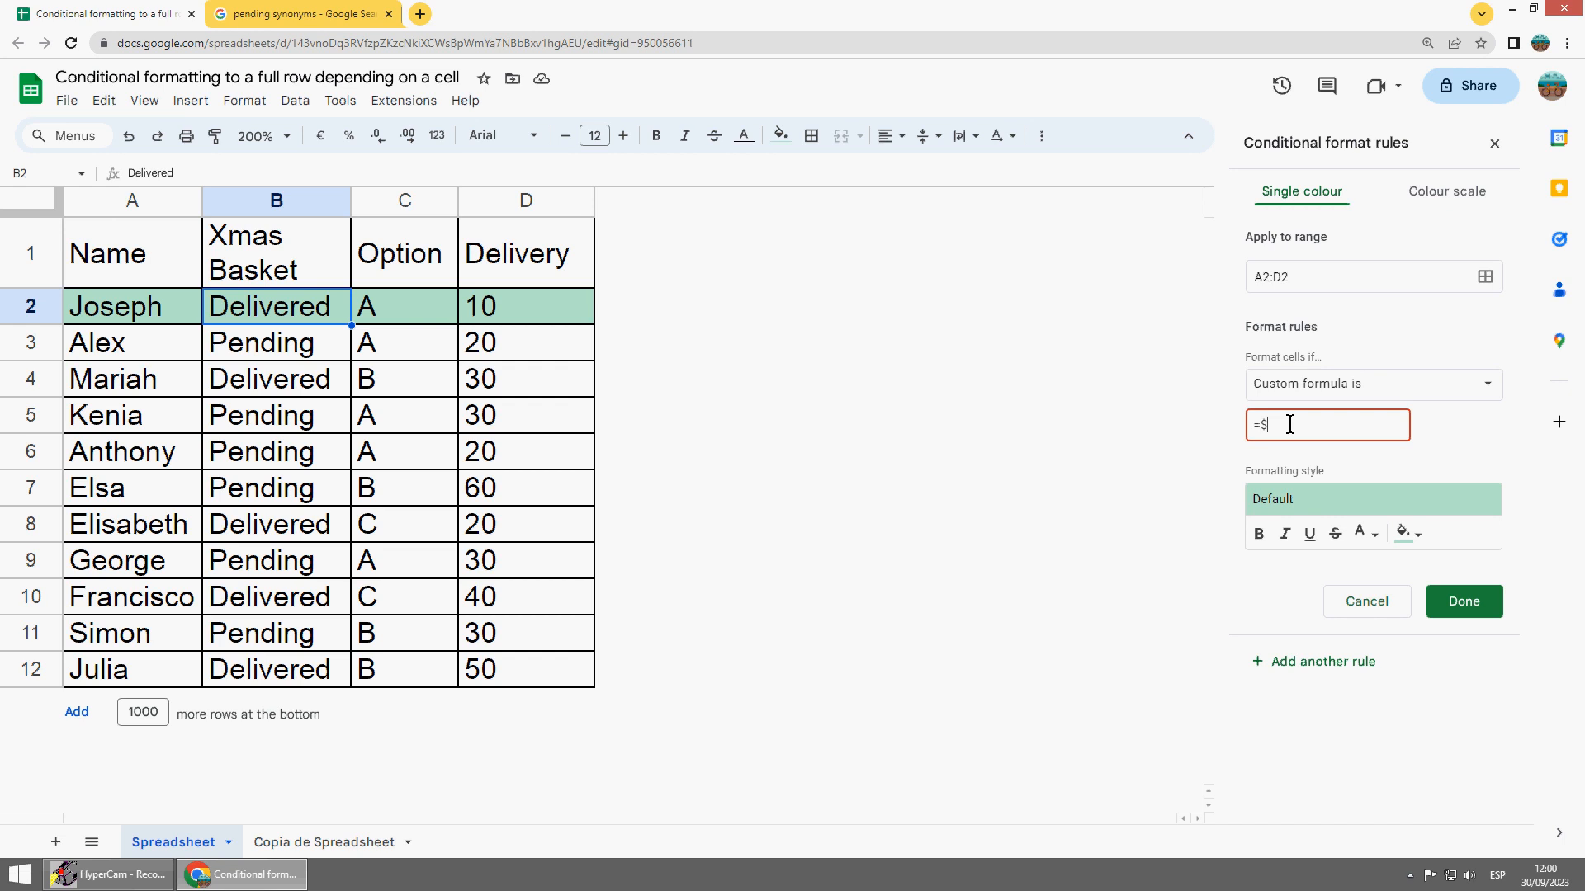
pyautogui.write('B2')
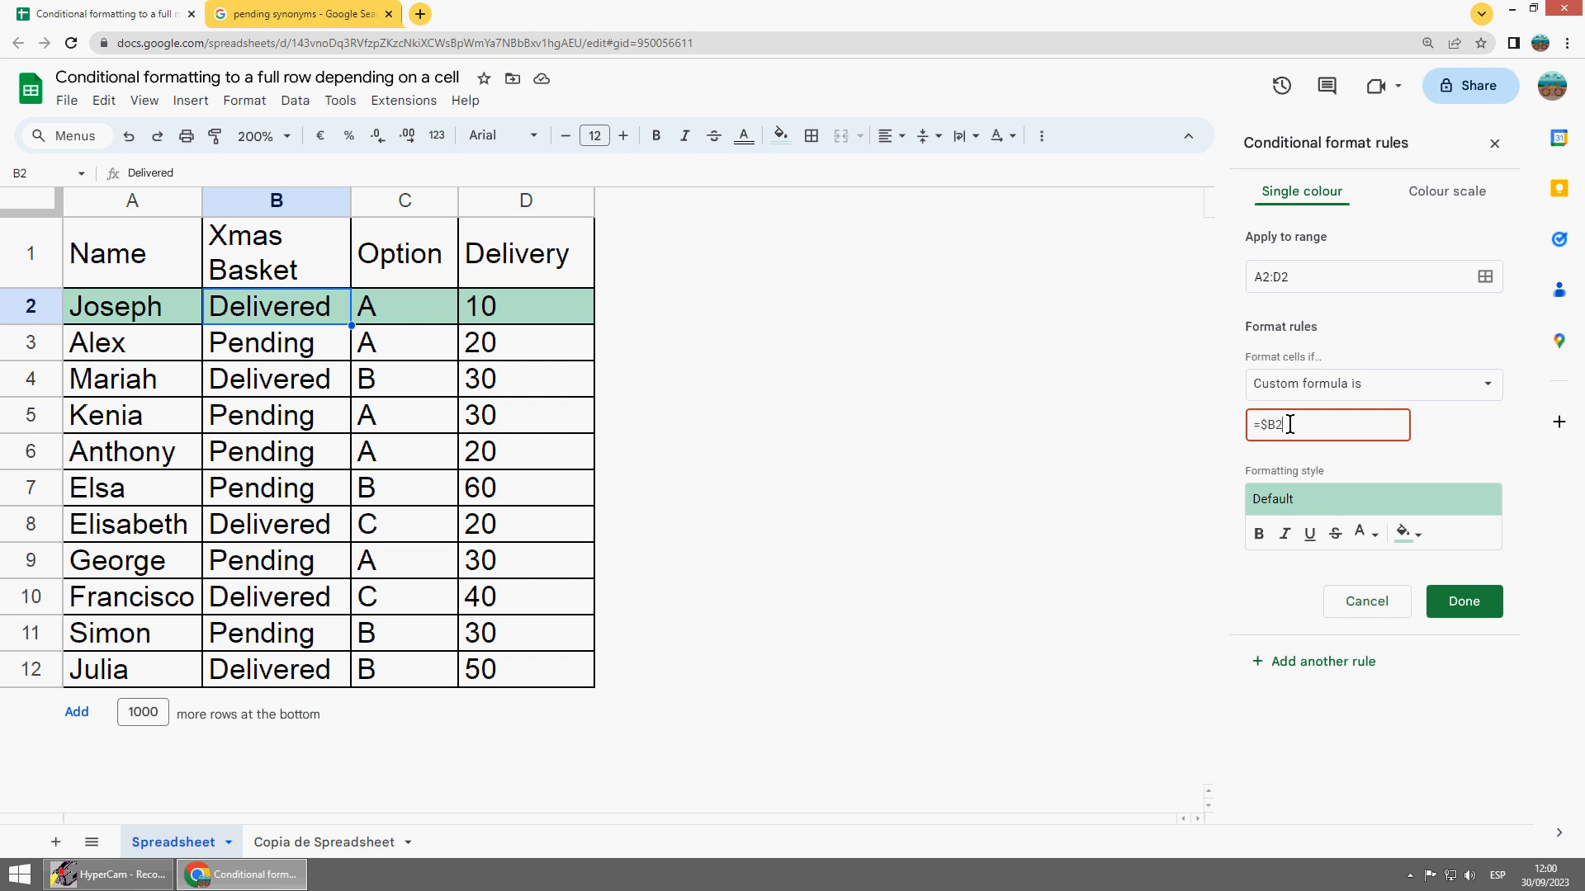
pyautogui.write('=')
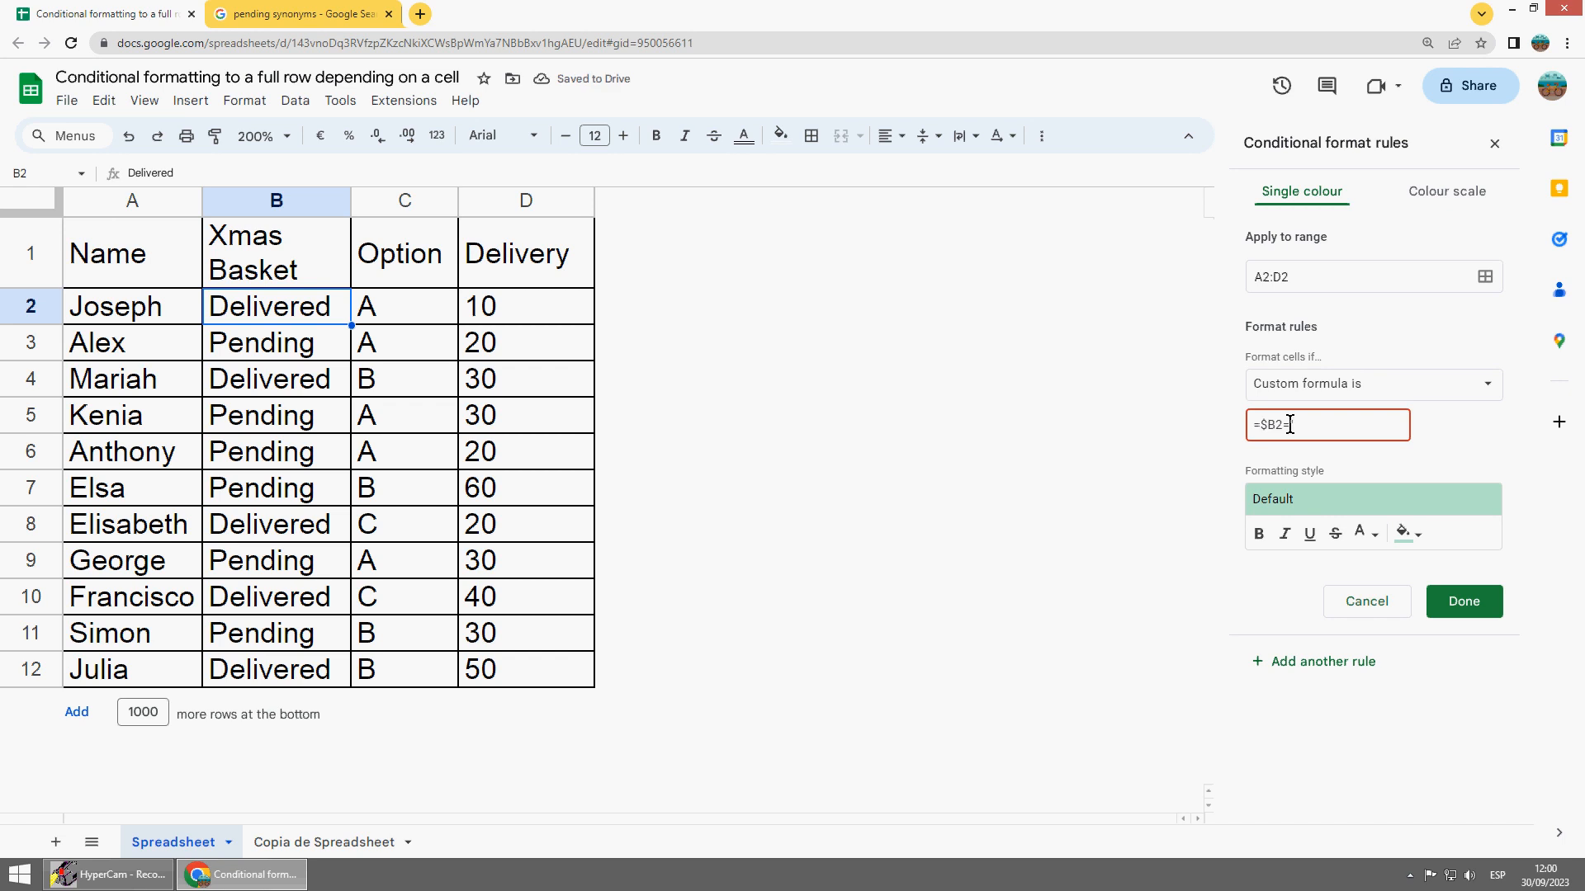
pyautogui.write('Deli')
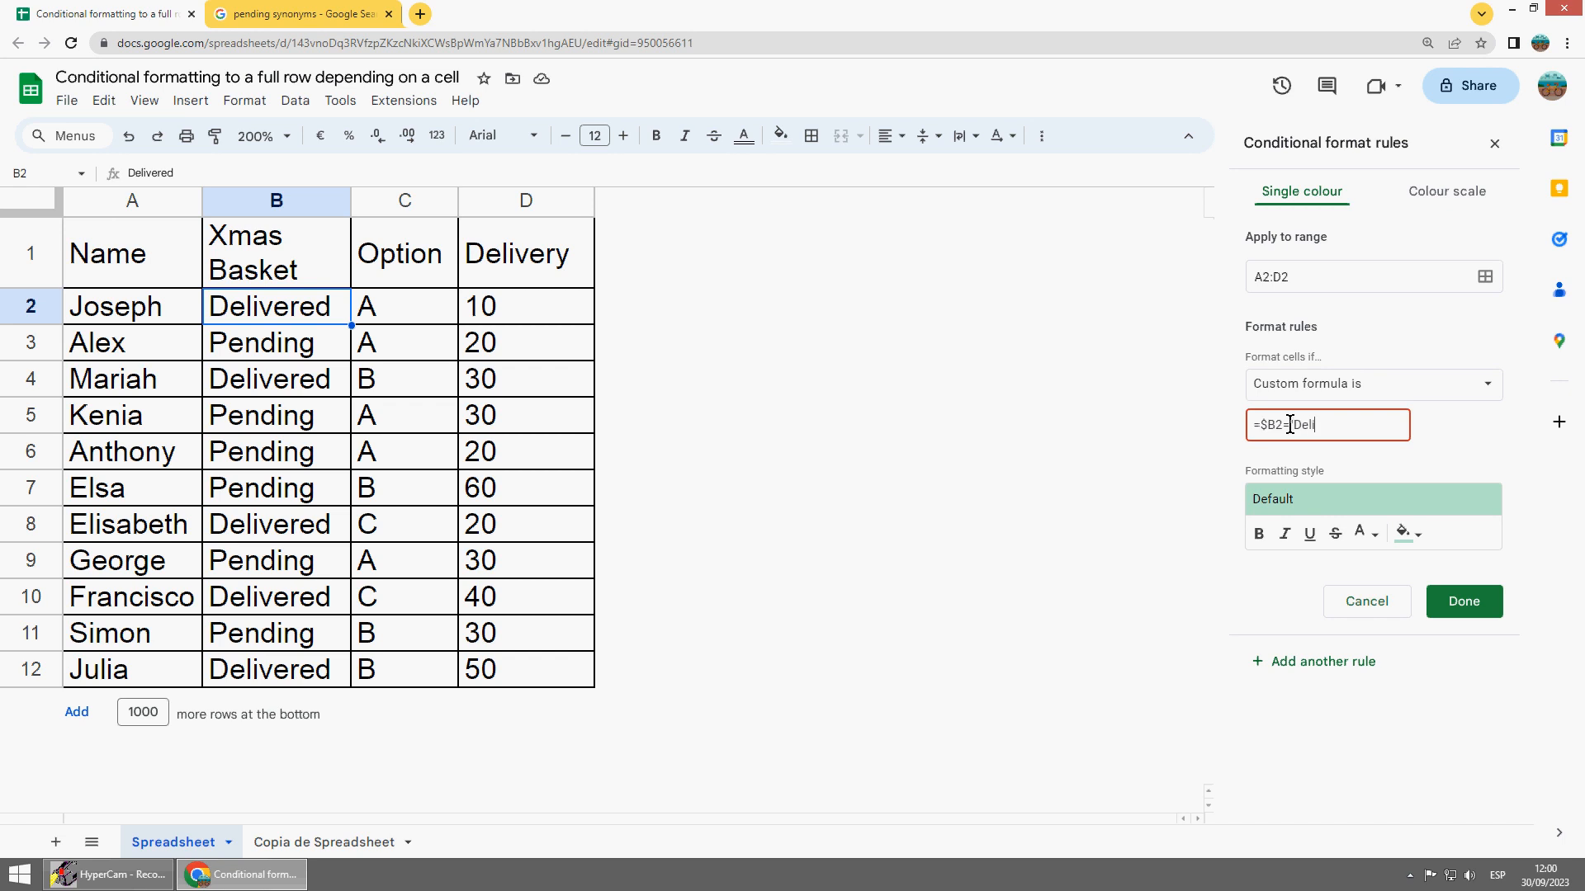
pyautogui.write('ivered"')
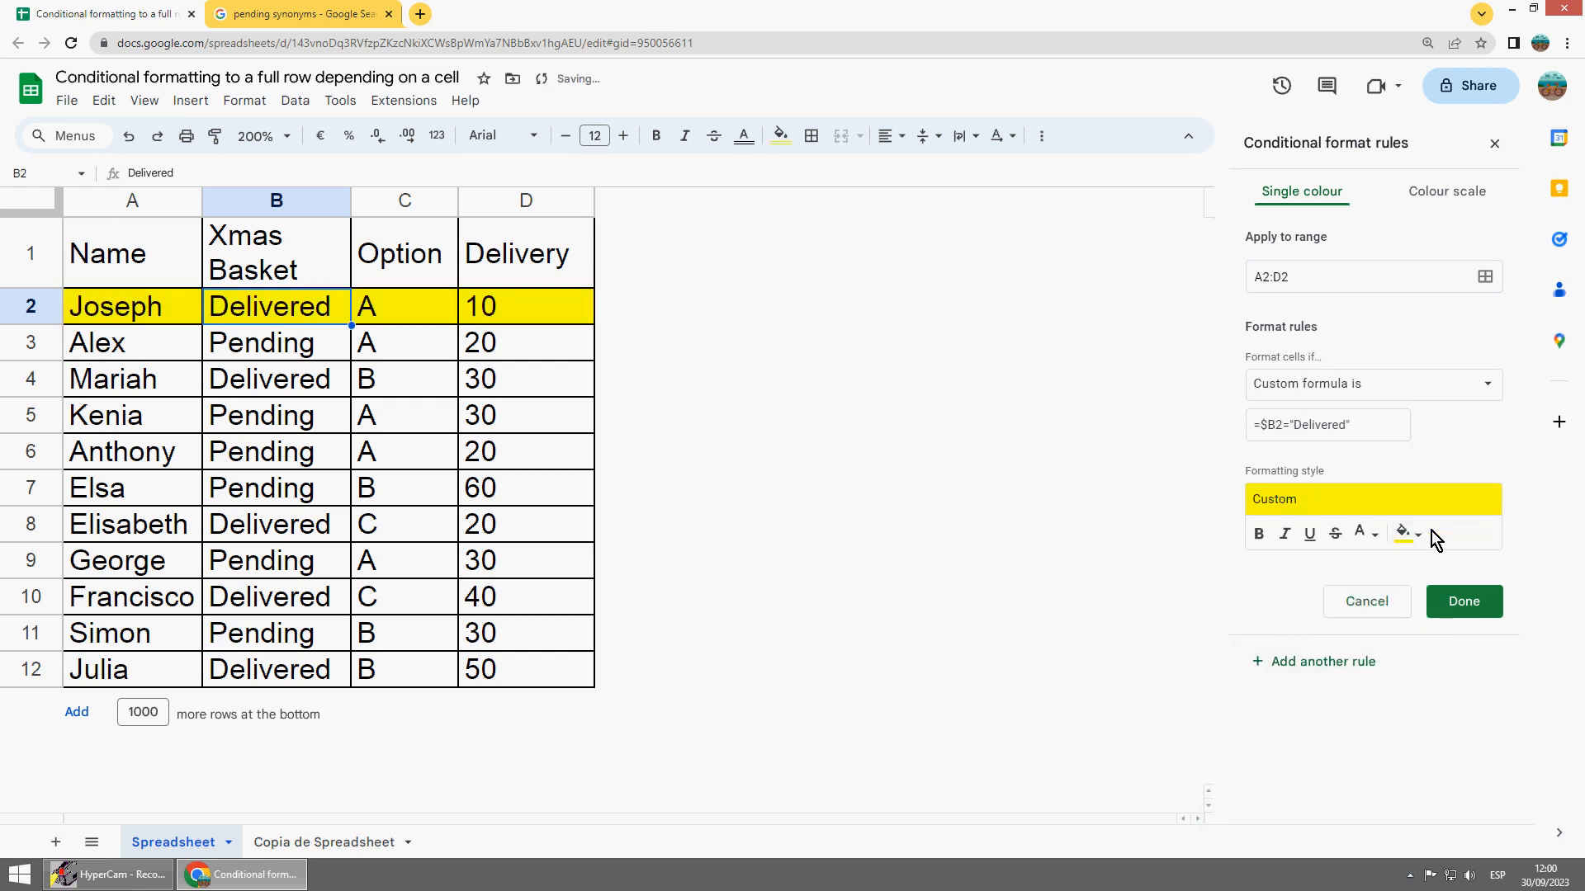
# - Give matching rows a green fill and bold text, and save the rule
pyautogui.click(1401, 532)
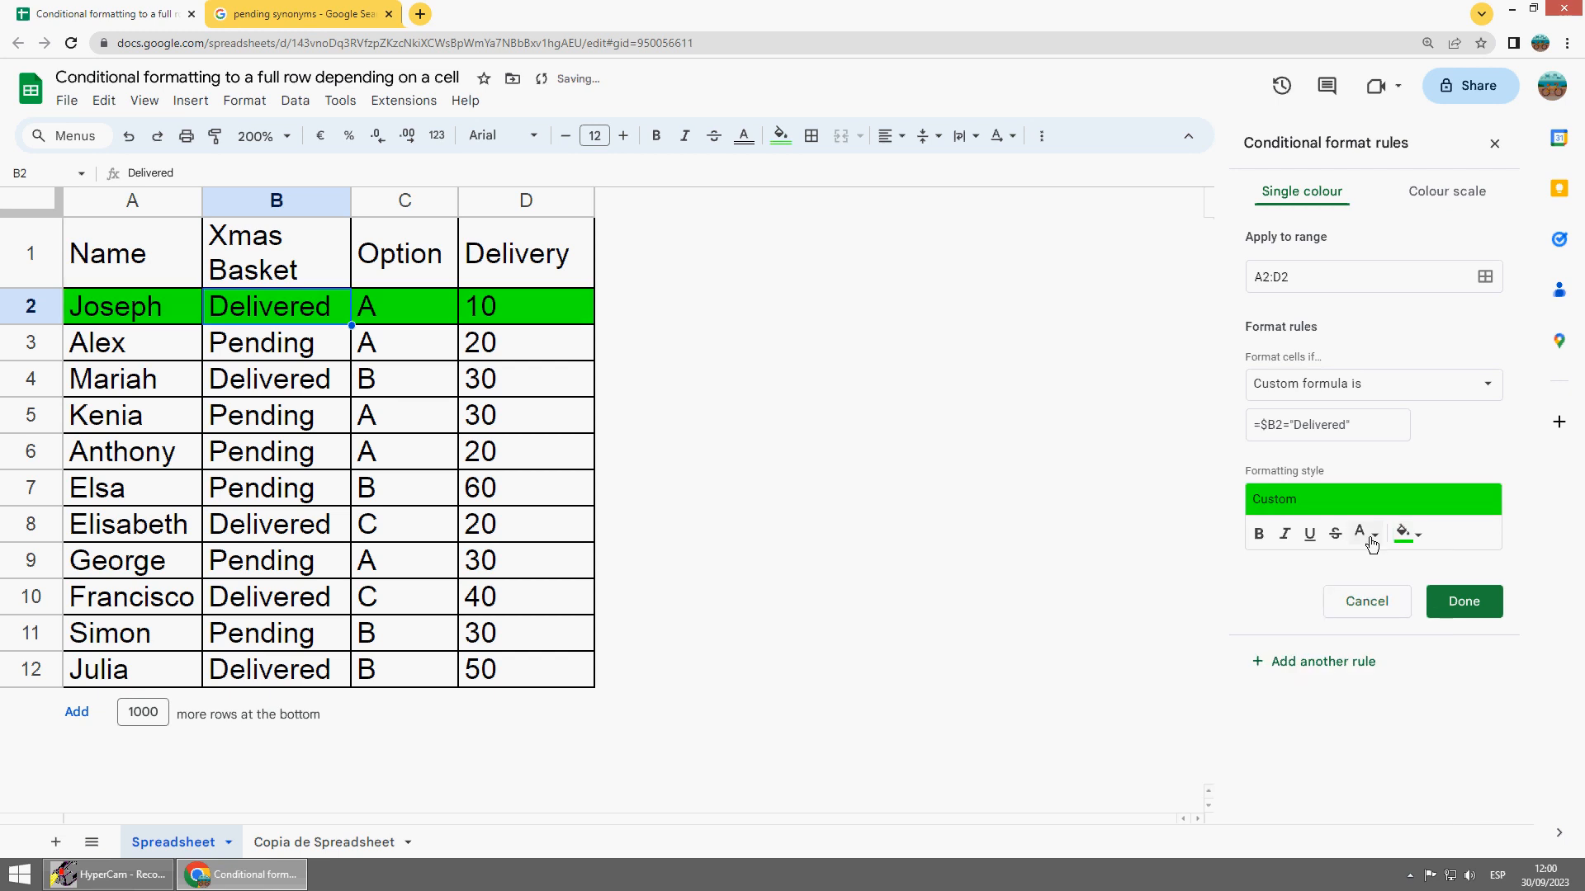
pyautogui.click(1257, 534)
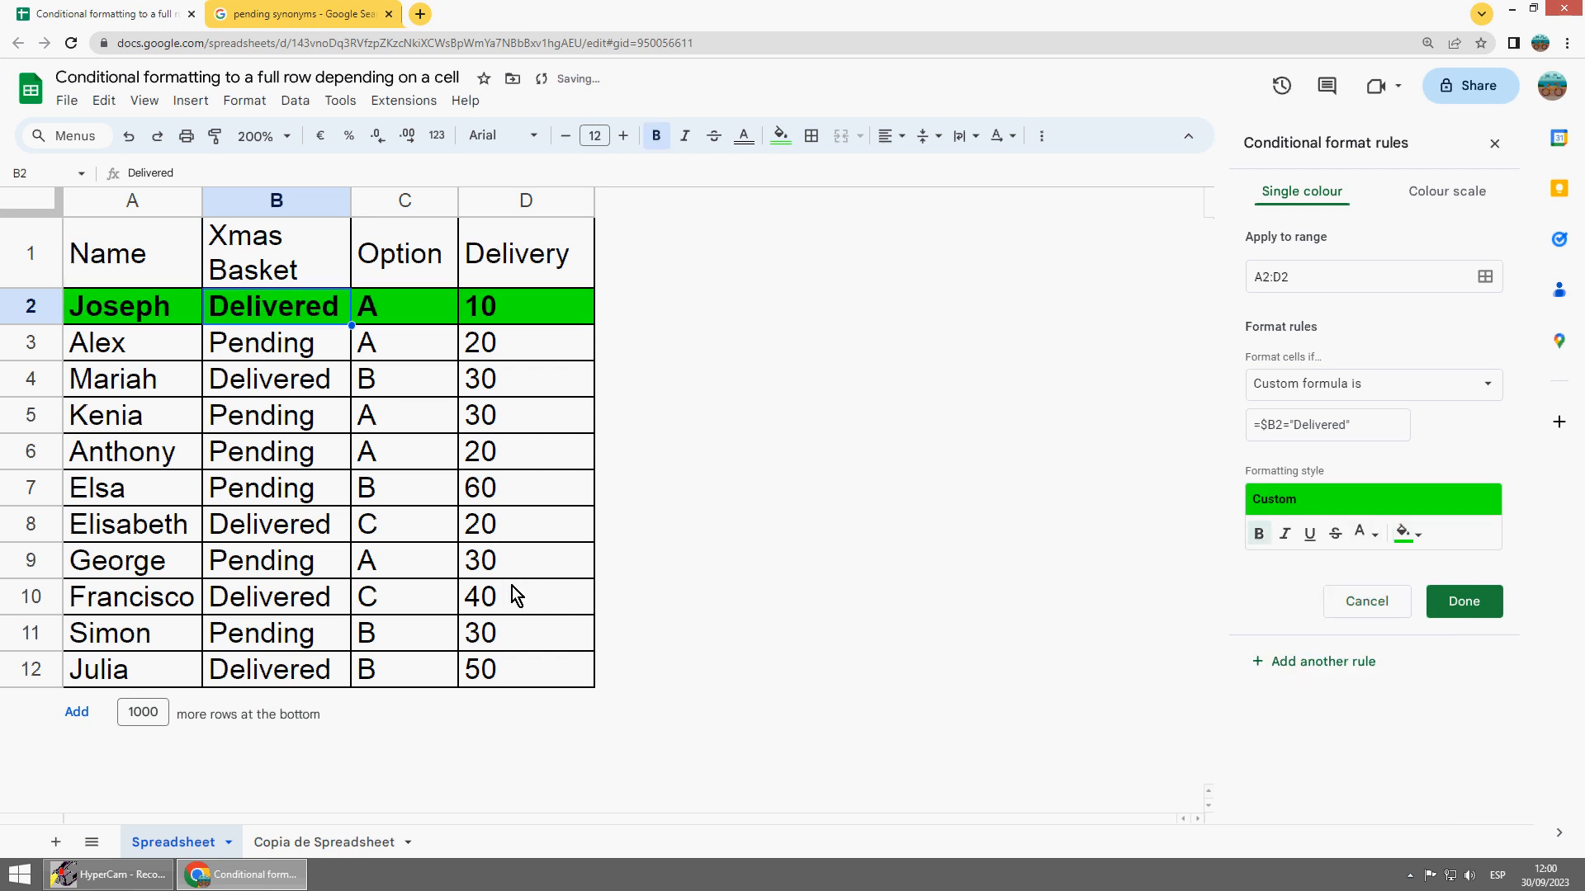
pyautogui.click(1463, 602)
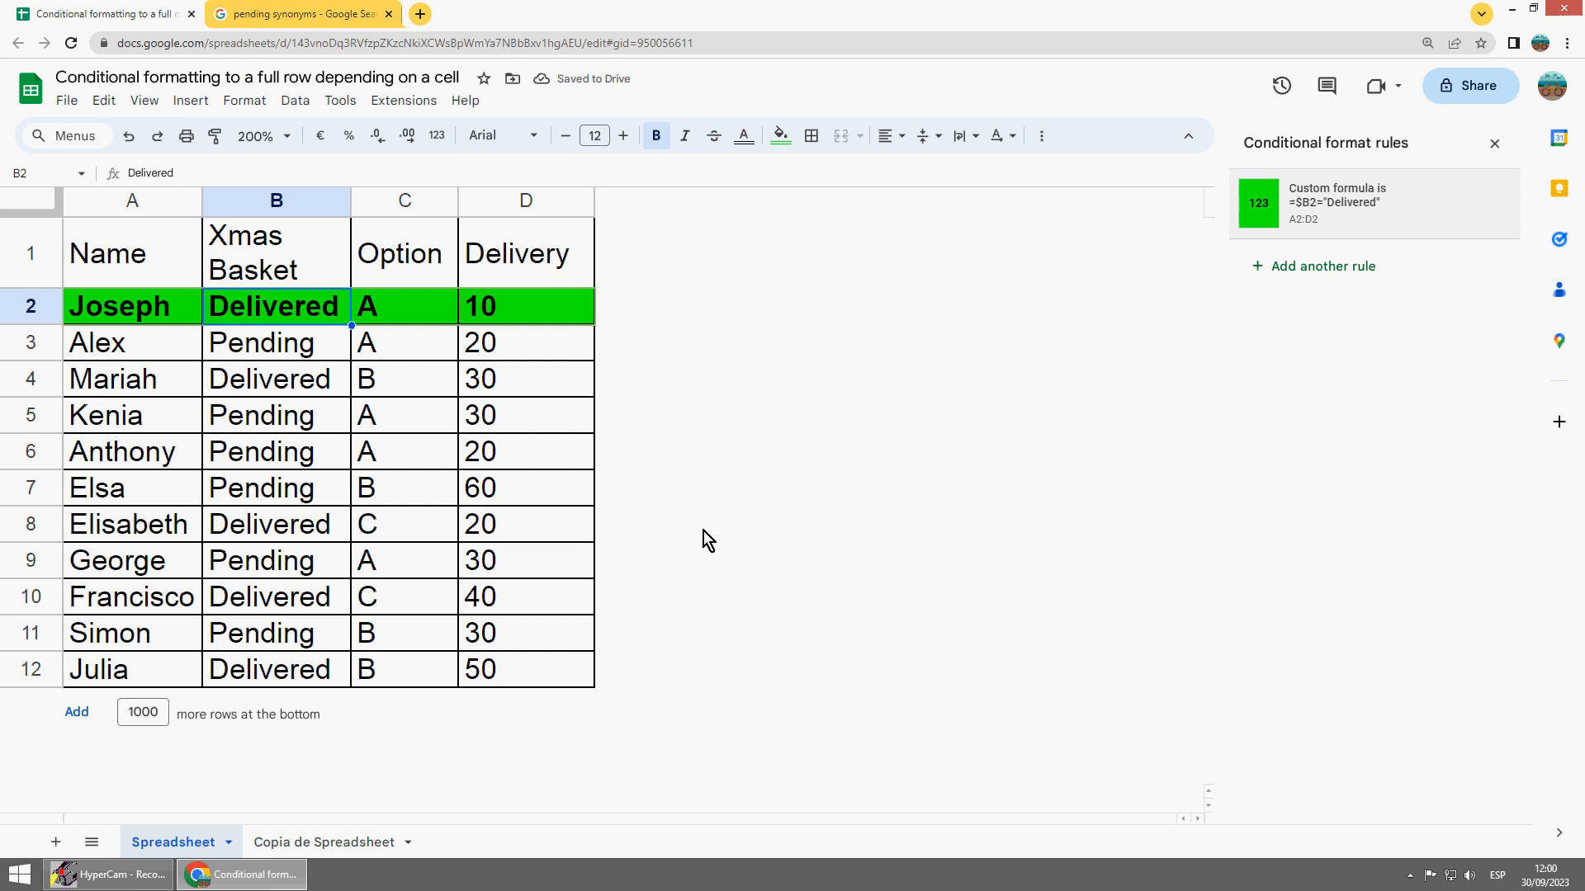
pyautogui.moveTo(261, 319)
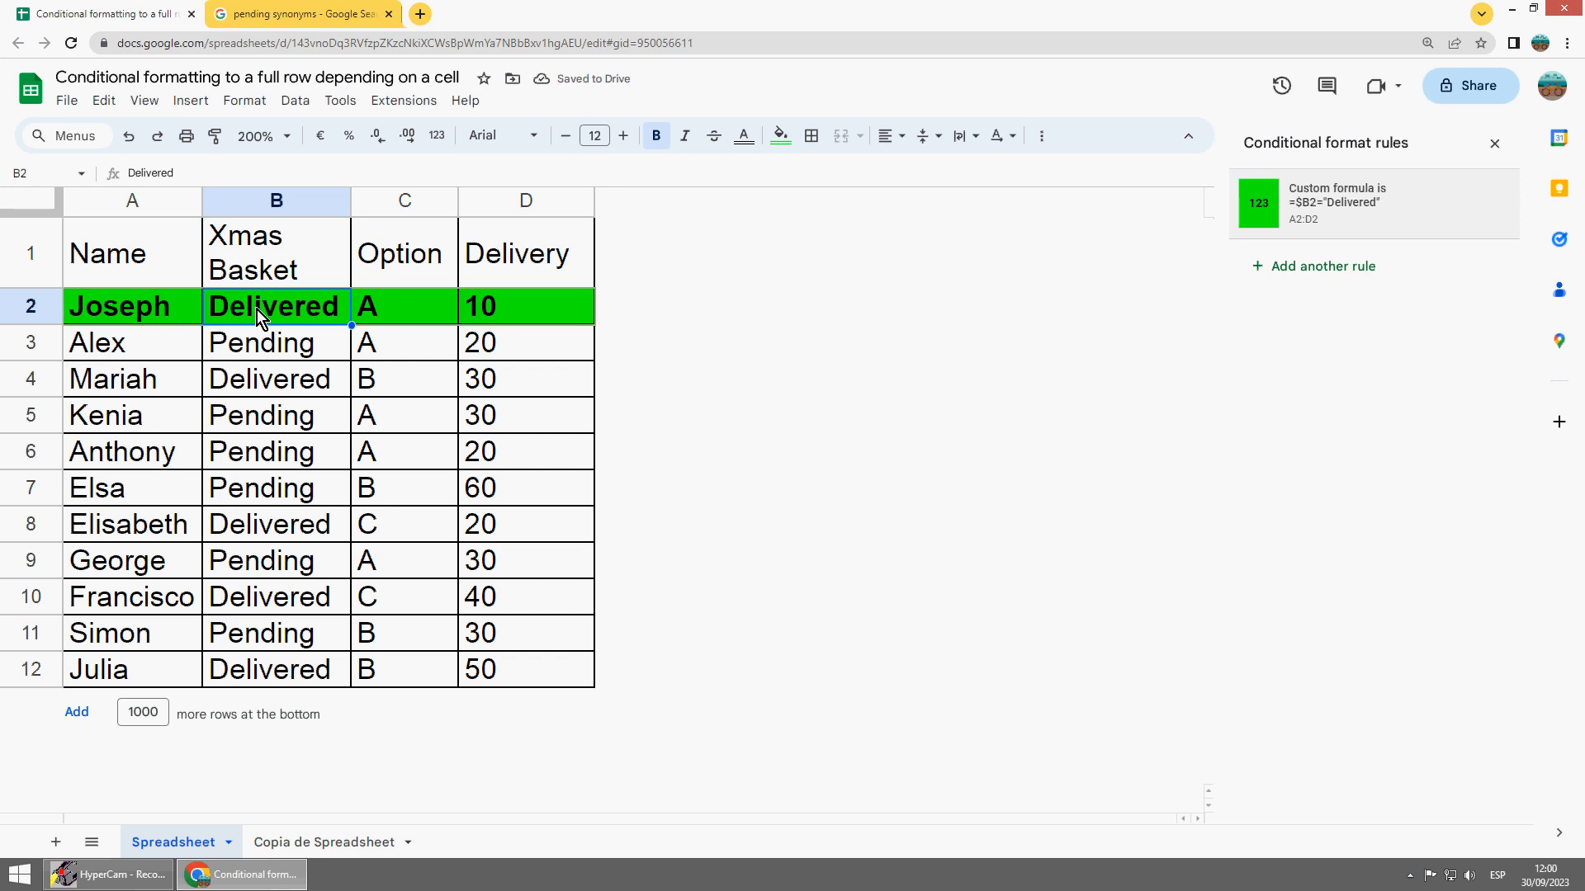
pyautogui.moveTo(1068, 295)
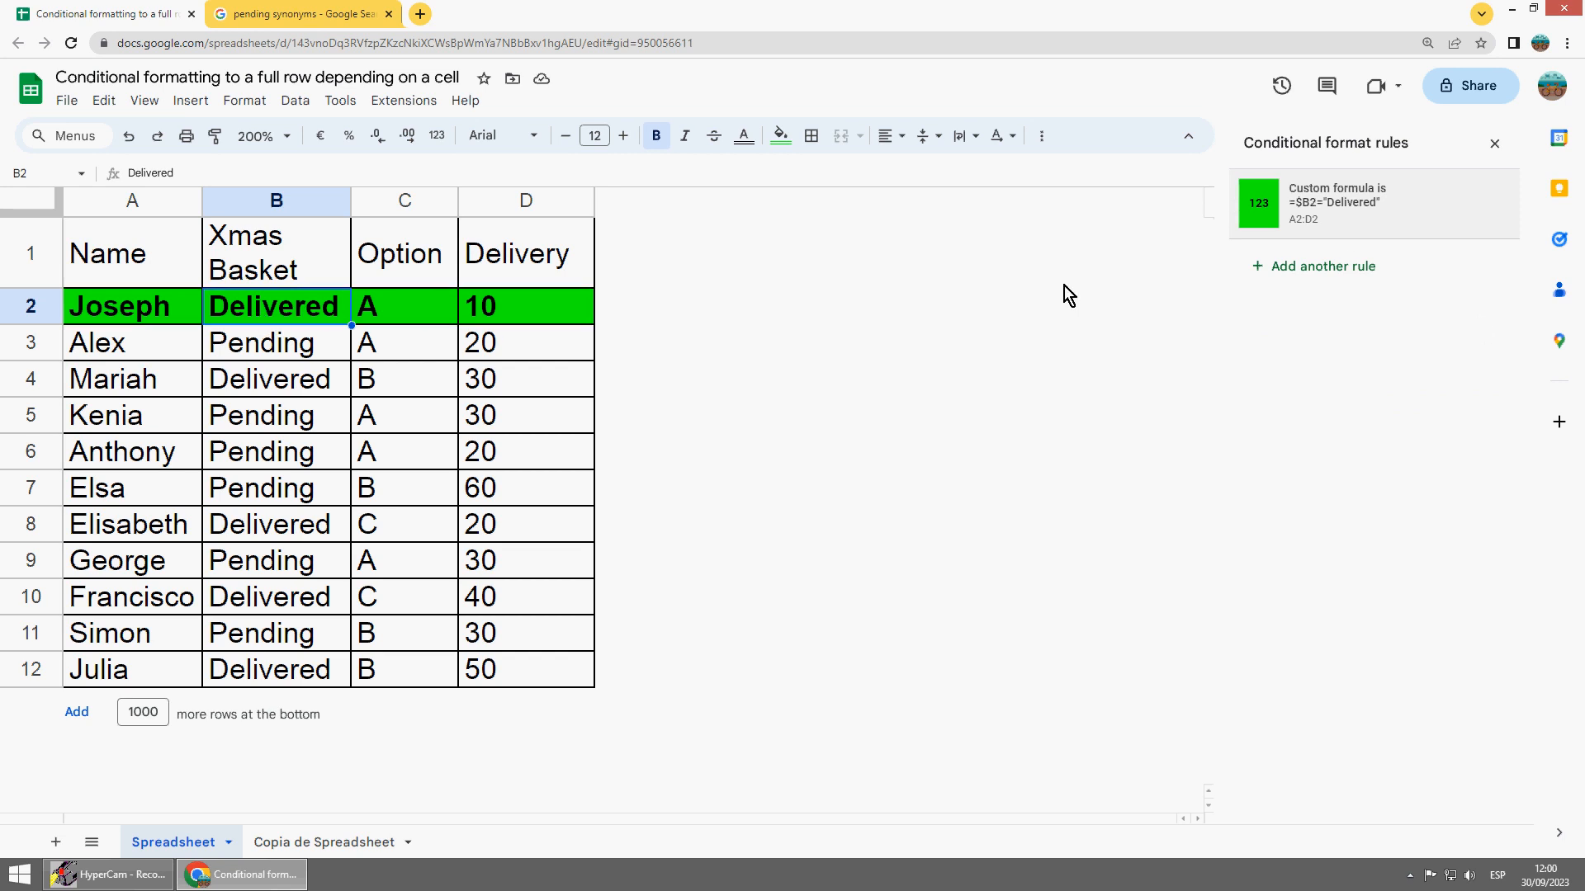
# - Open the =$B2="Delivered" rule from the Conditional format rules sidebar
pyautogui.click(1334, 203)
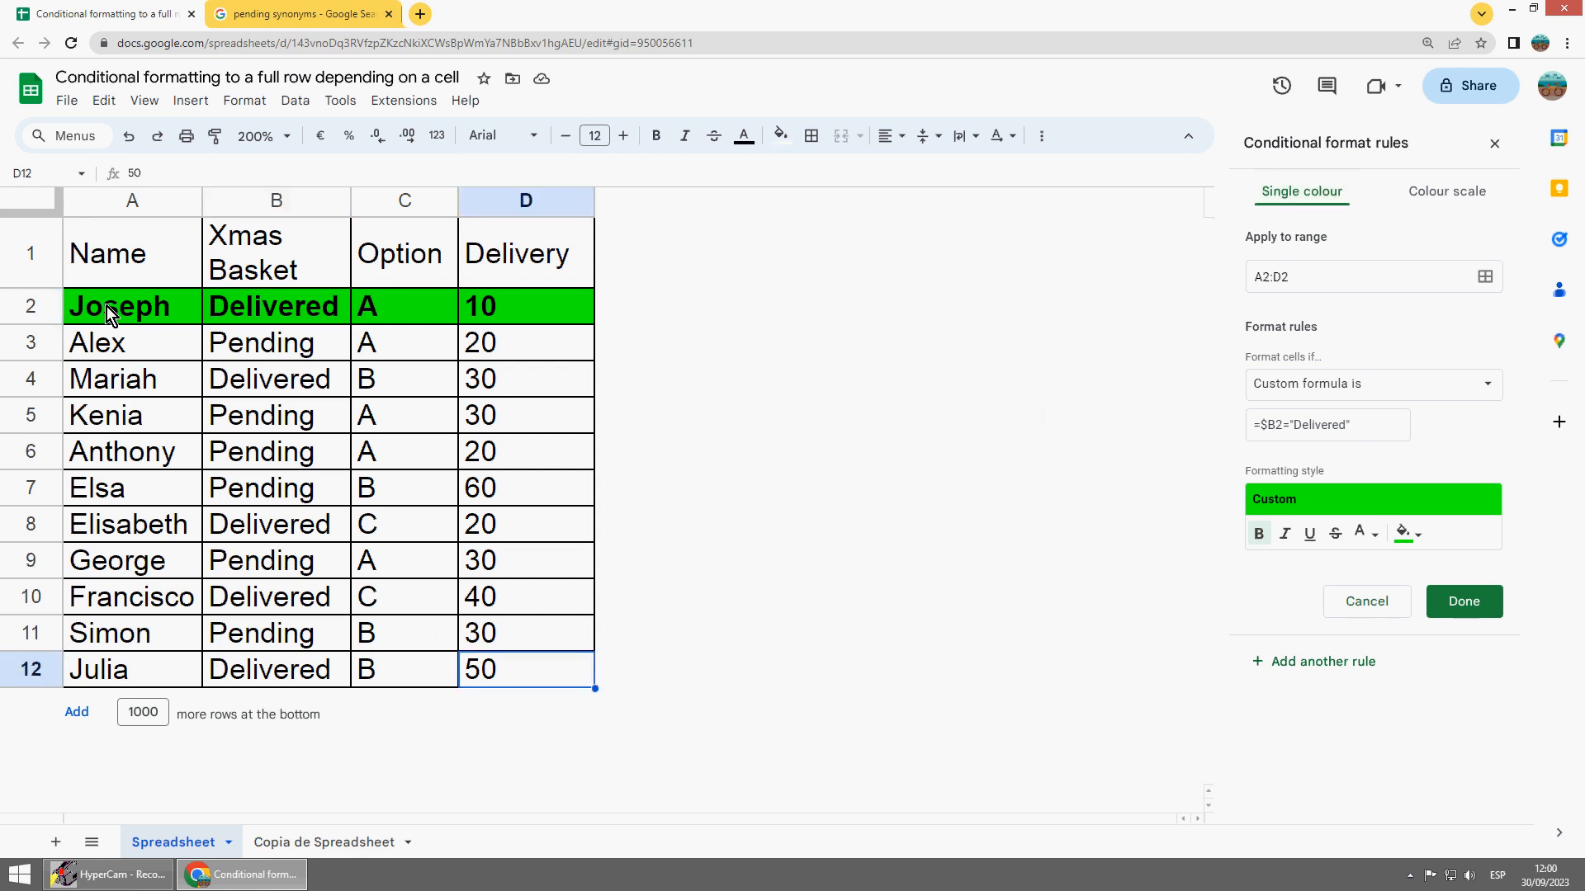
pyautogui.moveTo(572, 470)
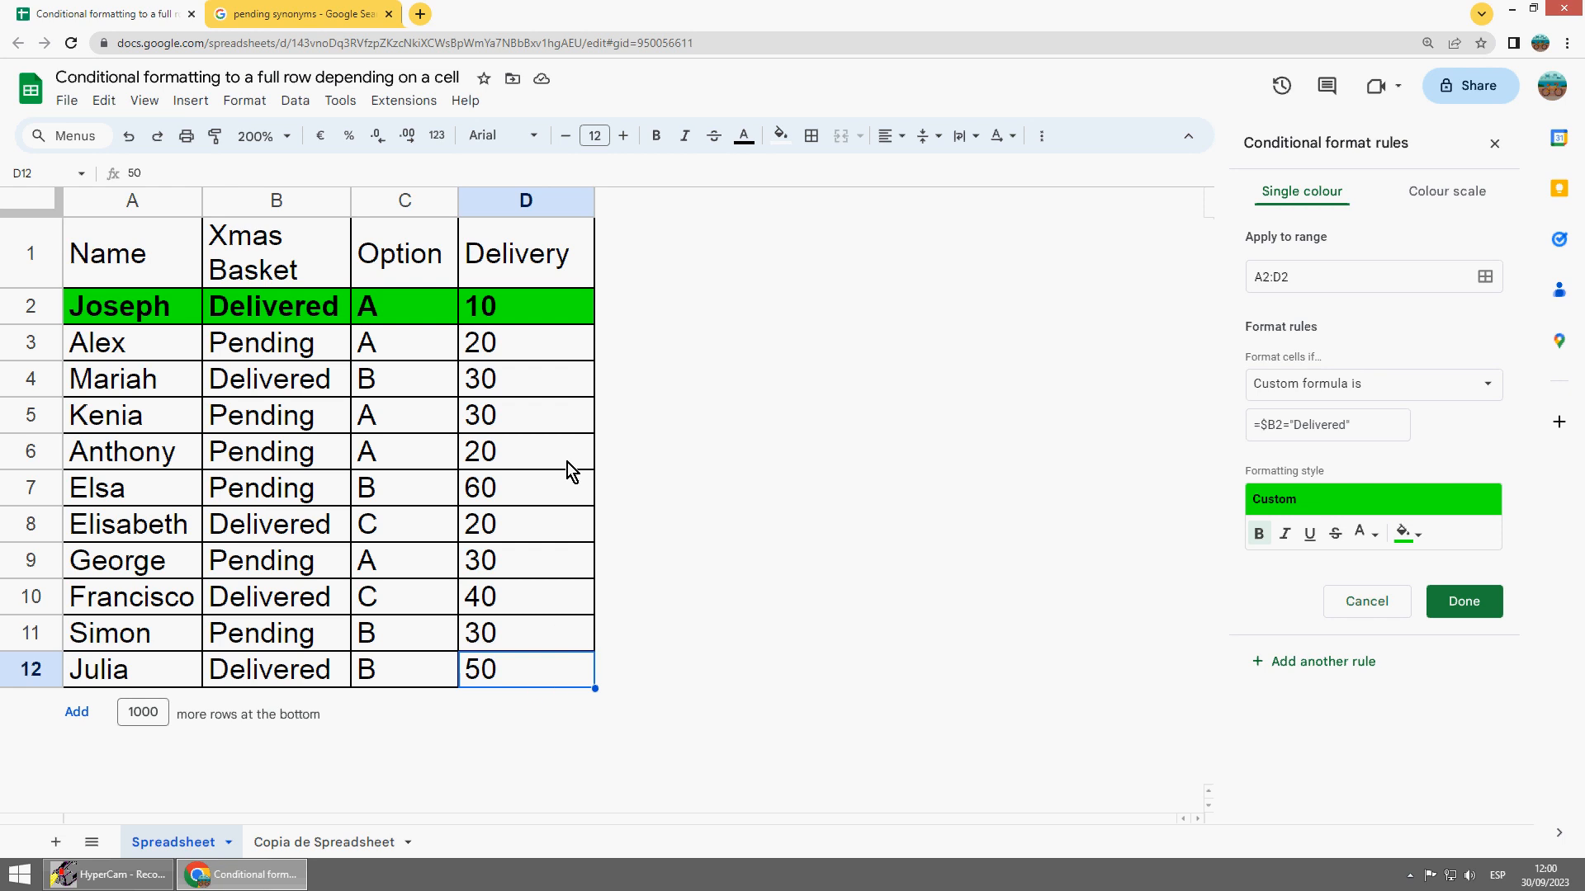
# - Change the rule's range to A2:D12 and save it
pyautogui.click(1354, 277)
pyautogui.write('1')
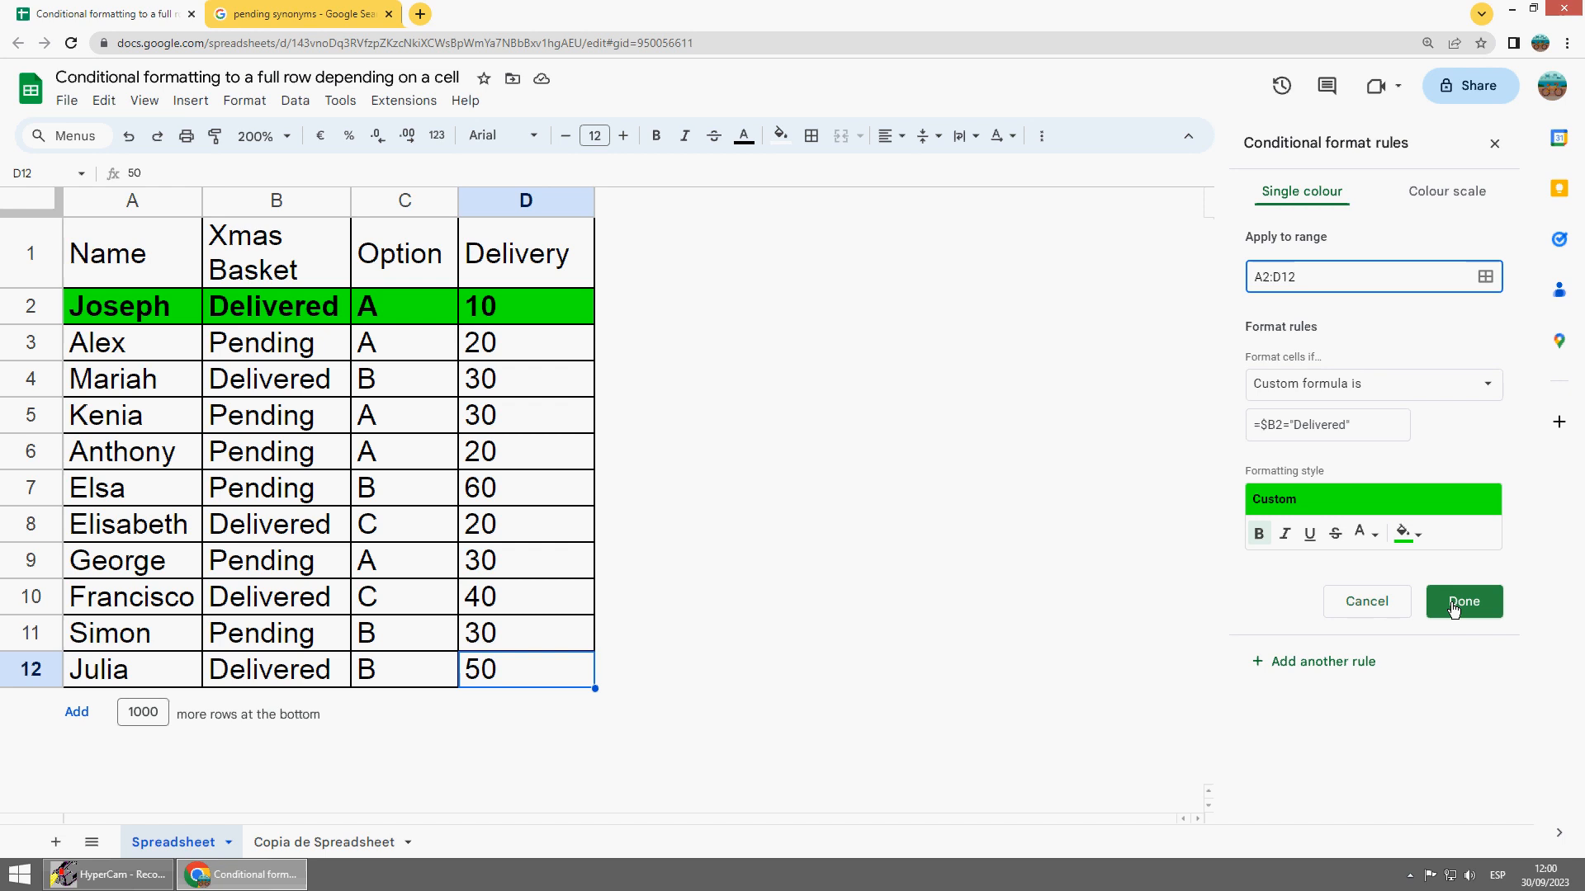
pyautogui.click(1463, 600)
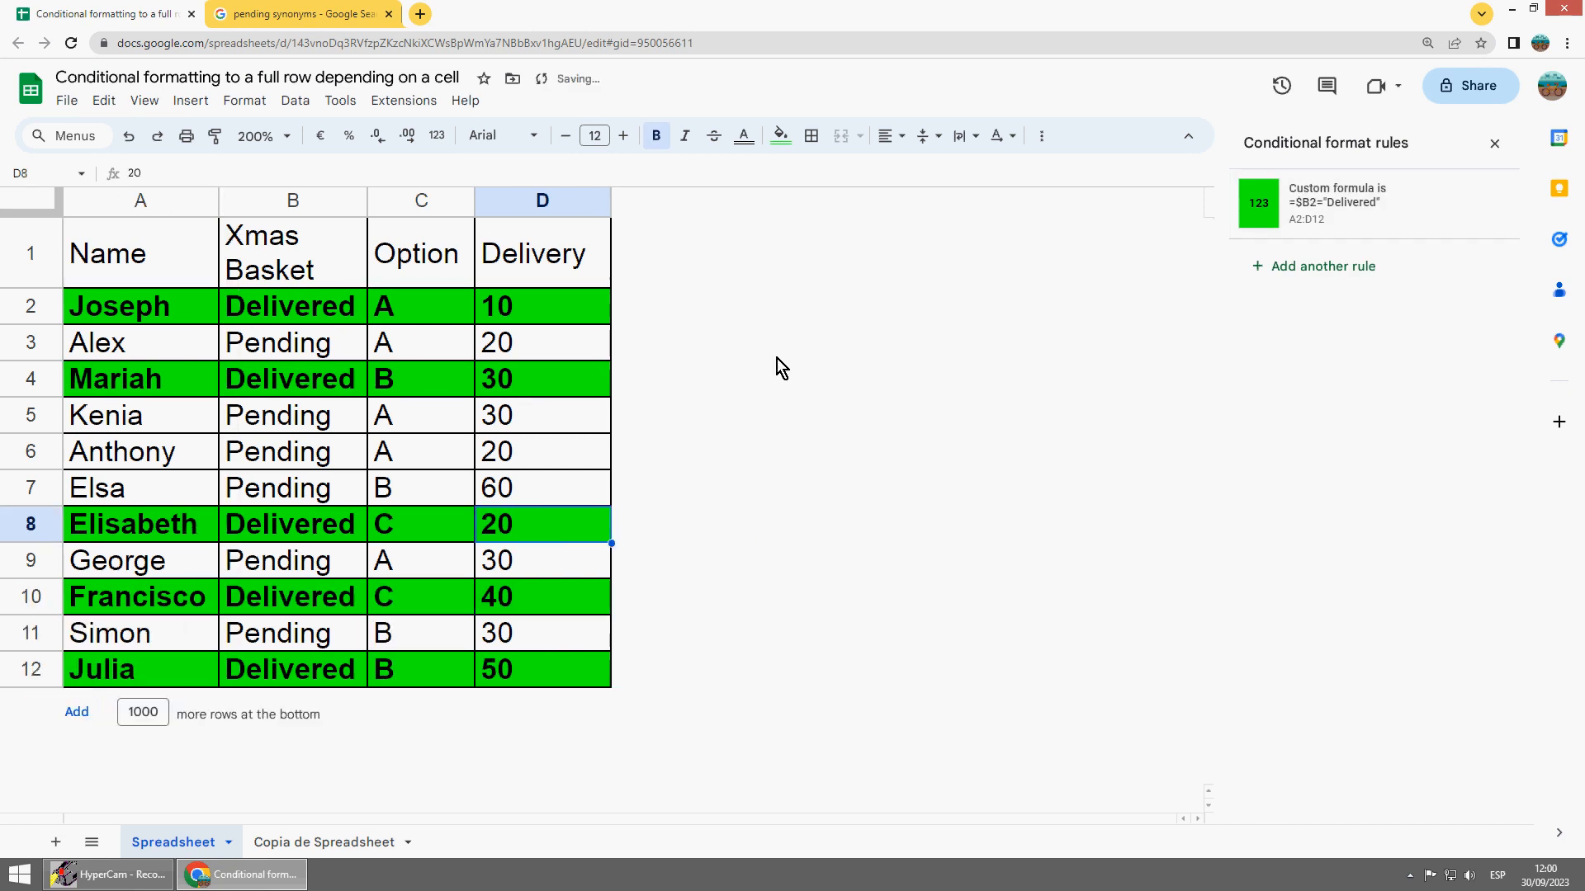
pyautogui.moveTo(771, 613)
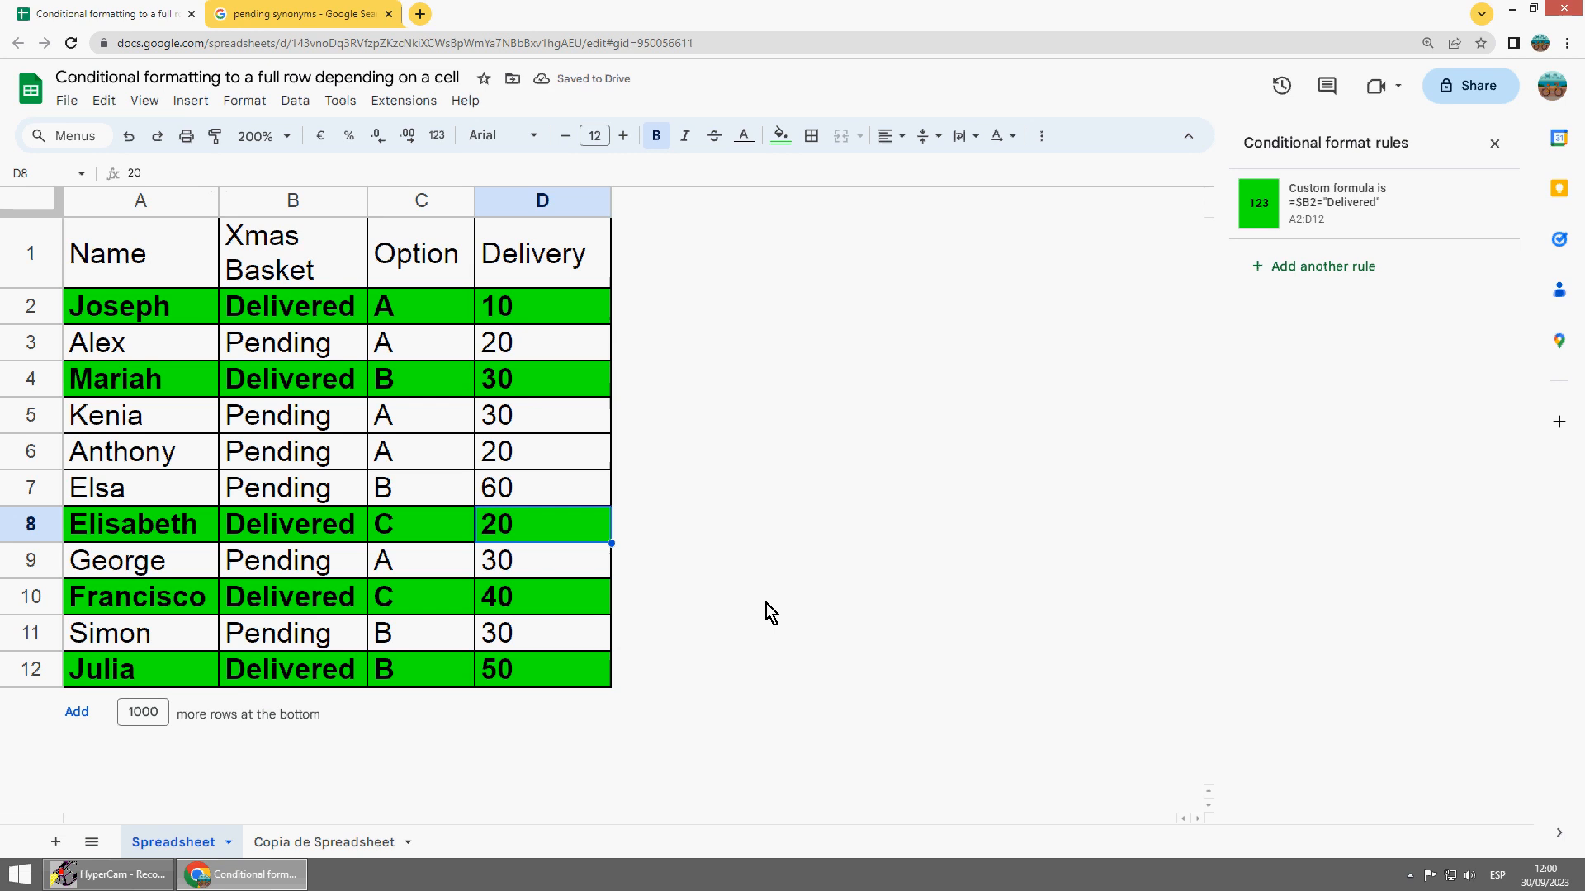